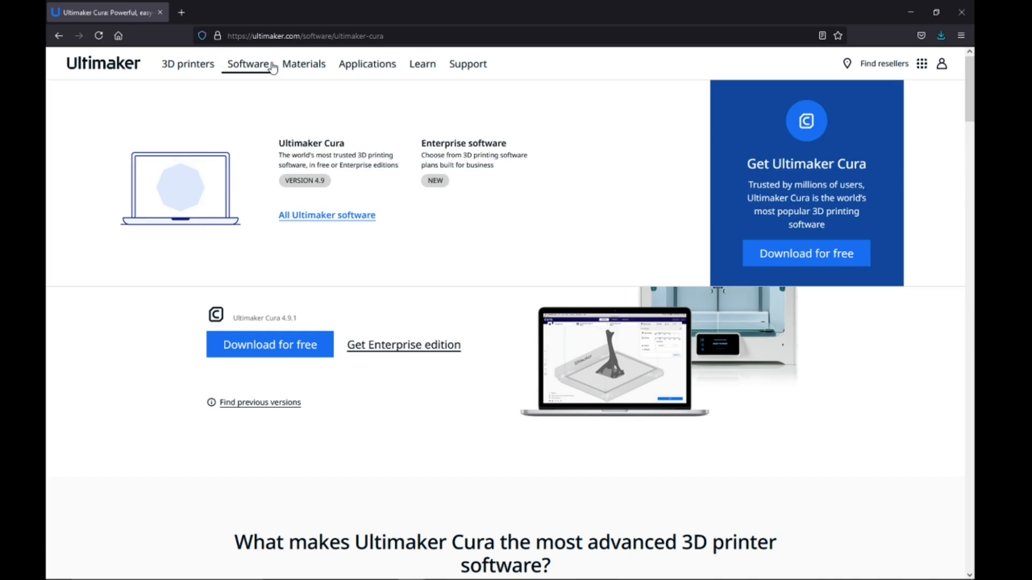
- Load the Baby_Groot_Planter STL onto the Ender-3 build plate
click(248, 64)
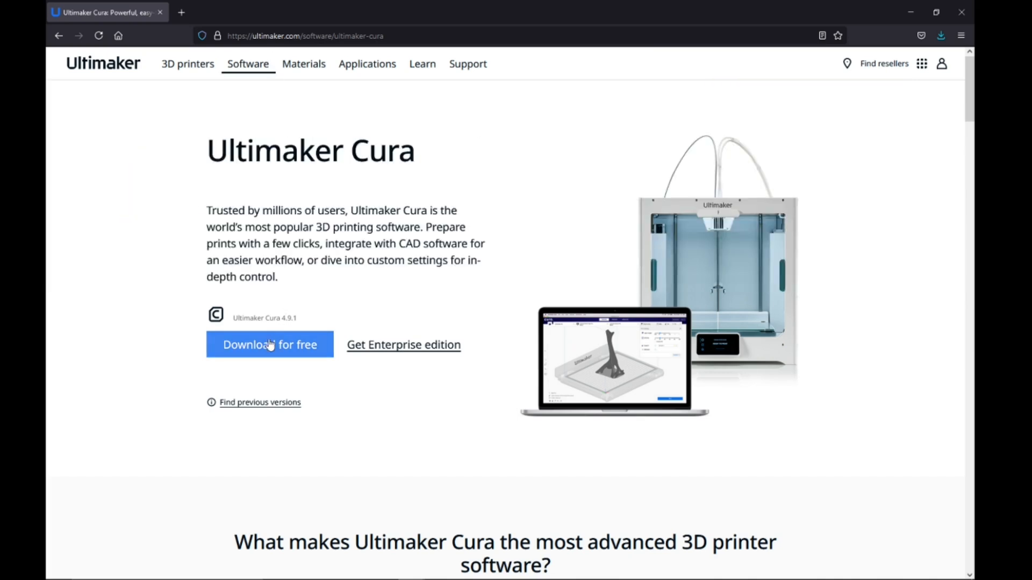
mouse_move(323, 285)
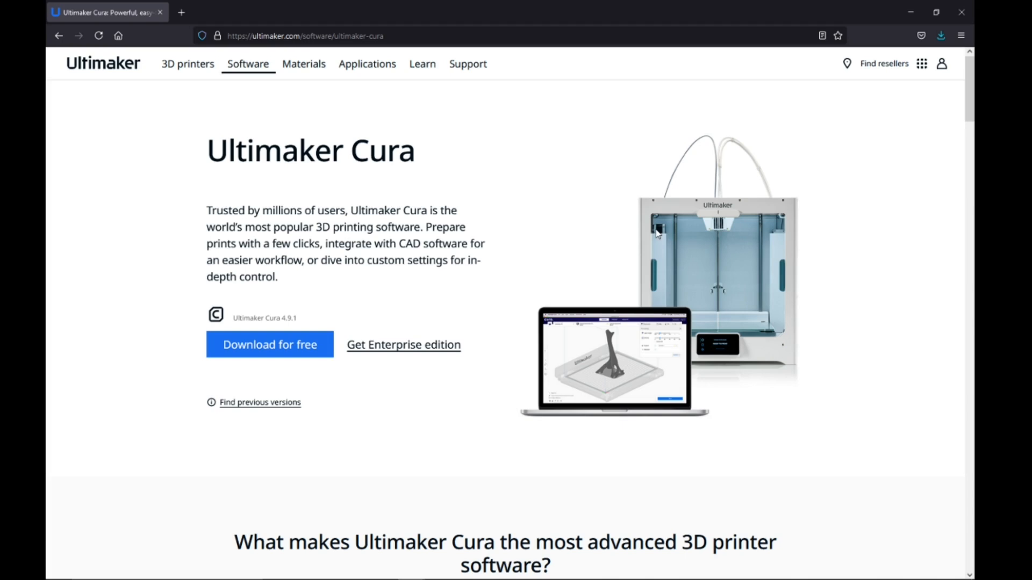
mouse_move(730, 226)
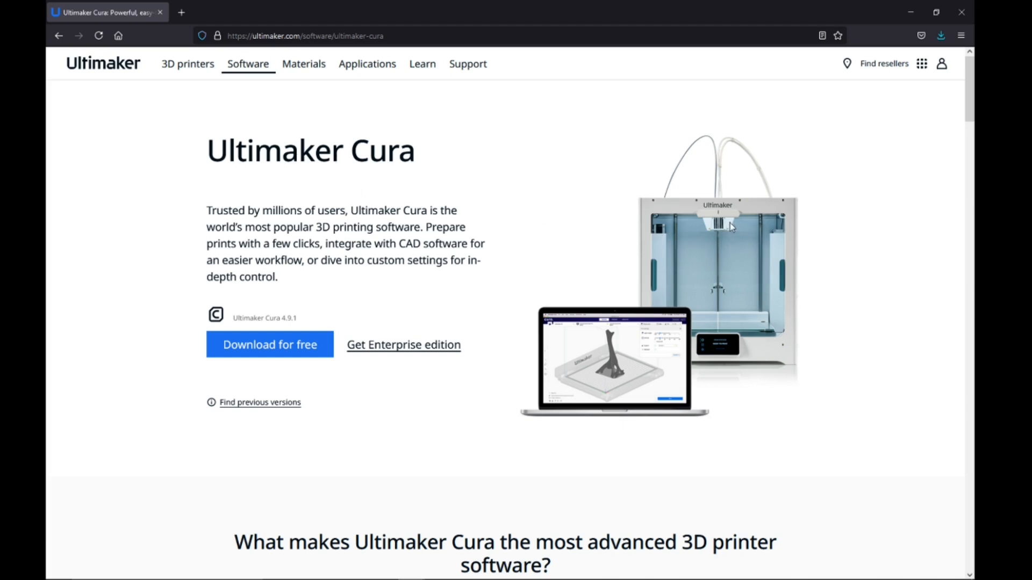
mouse_move(604, 247)
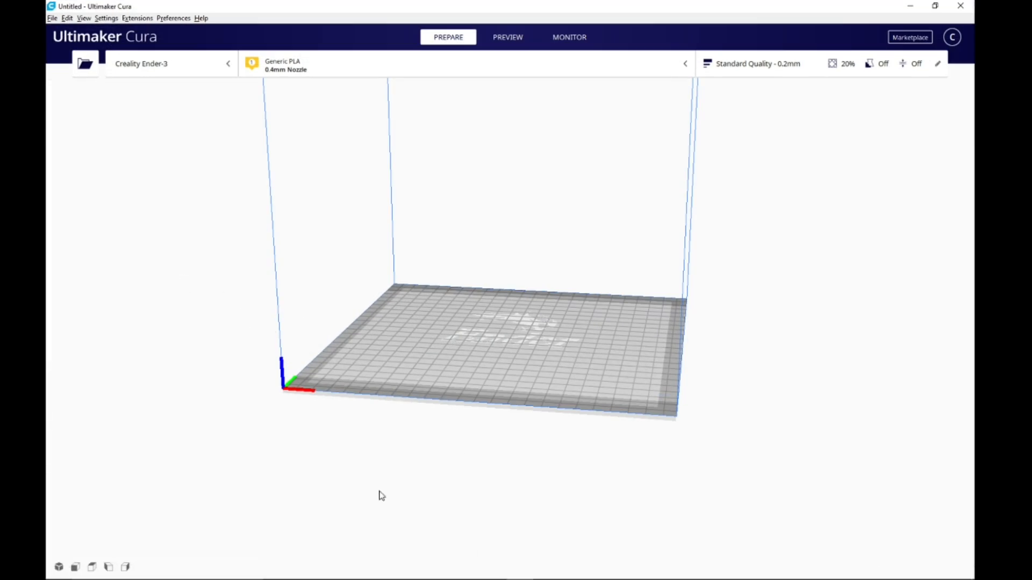
mouse_move(256, 330)
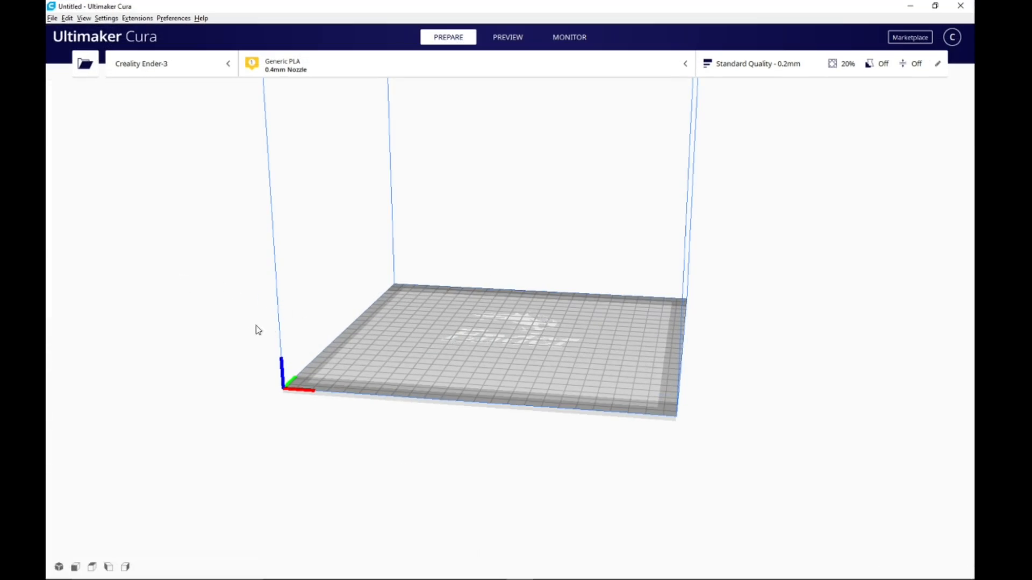
click(85, 64)
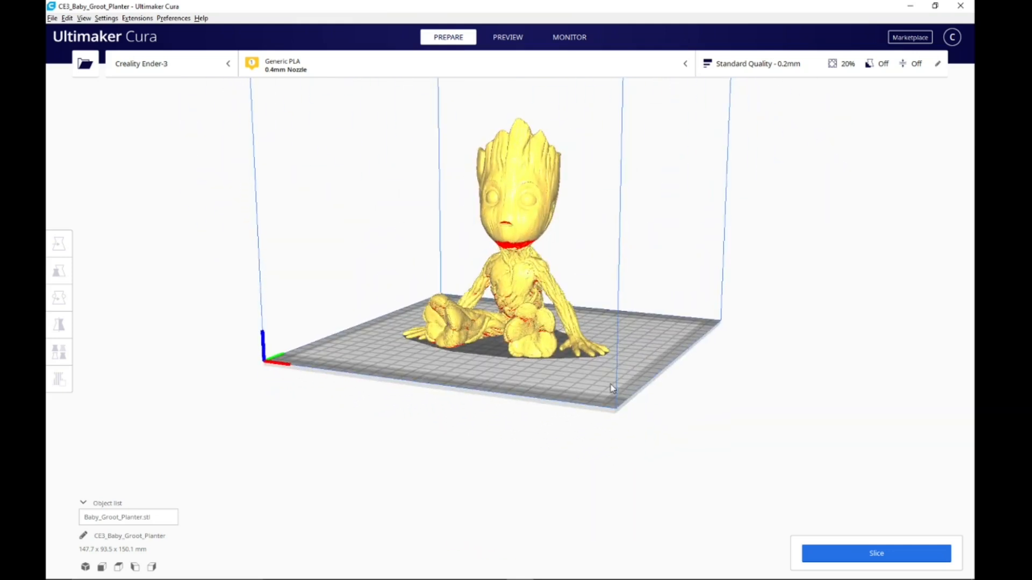
- Scale the Groot planter uniformly to 80% (118.2 × 74.8 × 120.0 mm)
drag(612, 388, 260, 290)
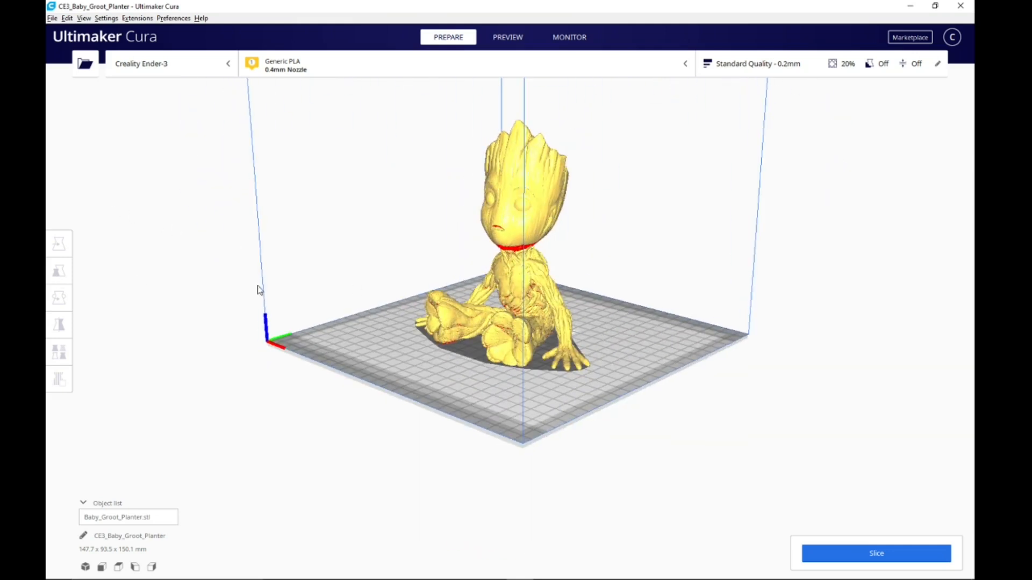
click(59, 271)
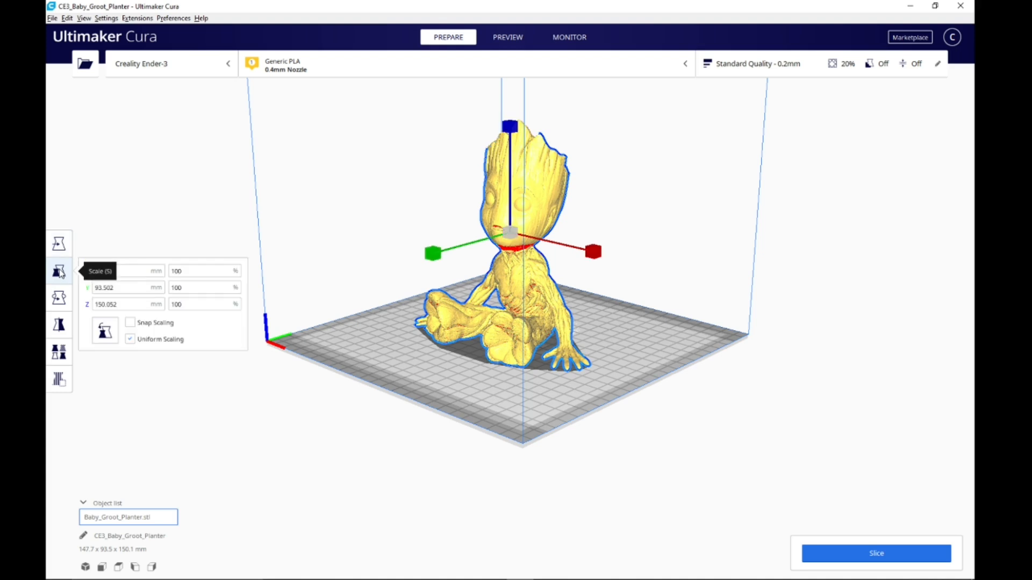
mouse_move(191, 325)
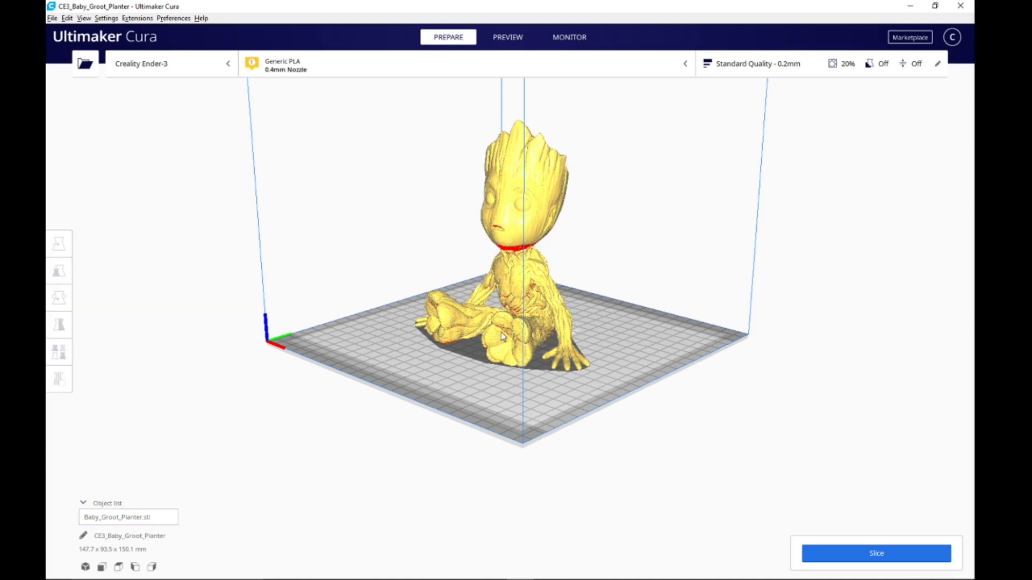
click(59, 270)
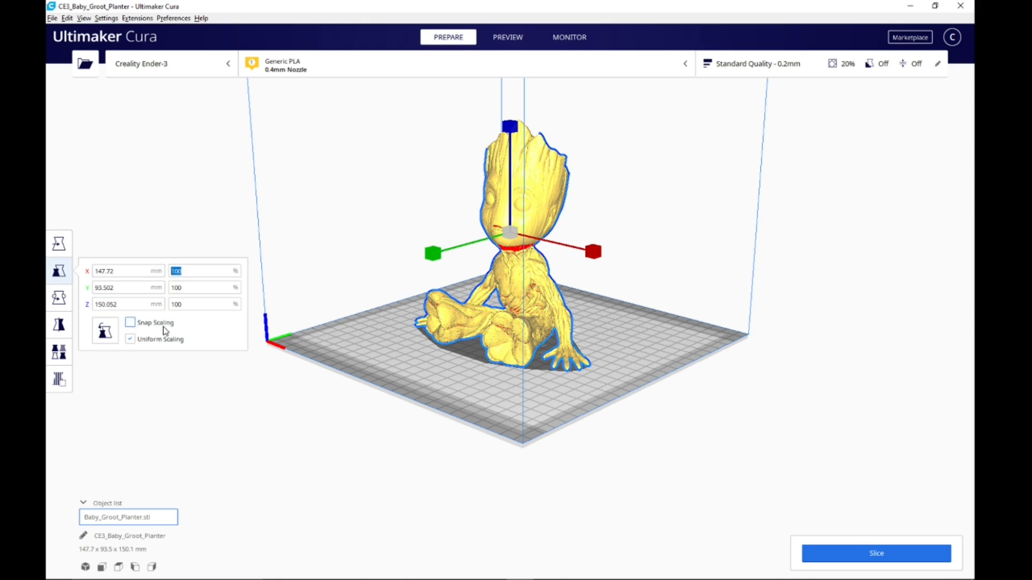
text(80)
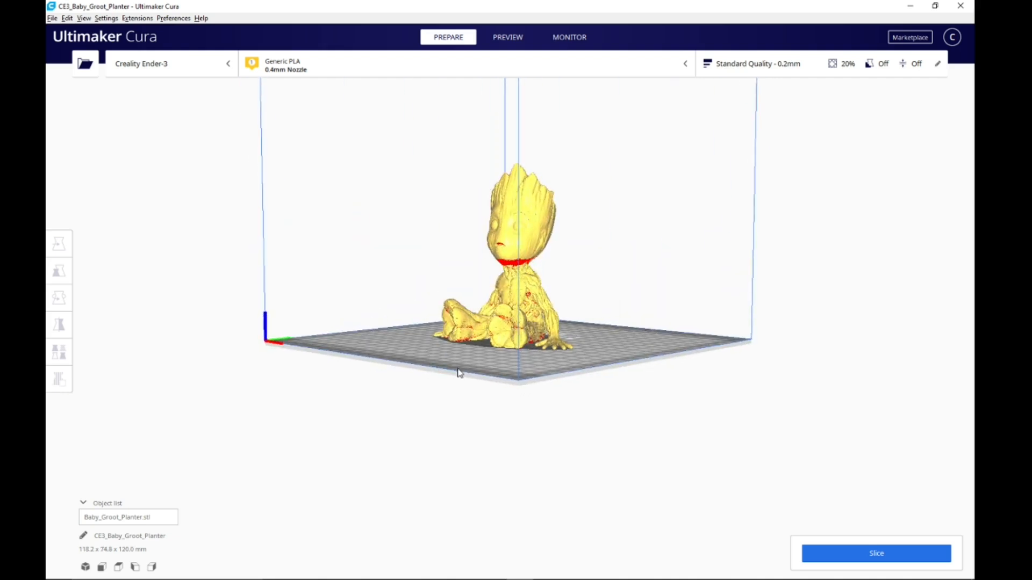
mouse_move(849, 558)
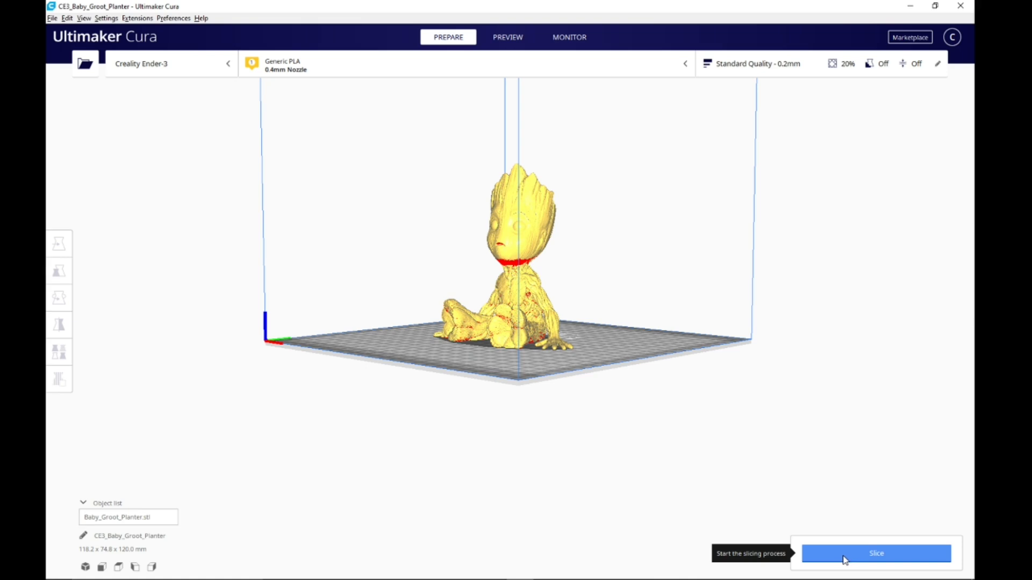
click(875, 553)
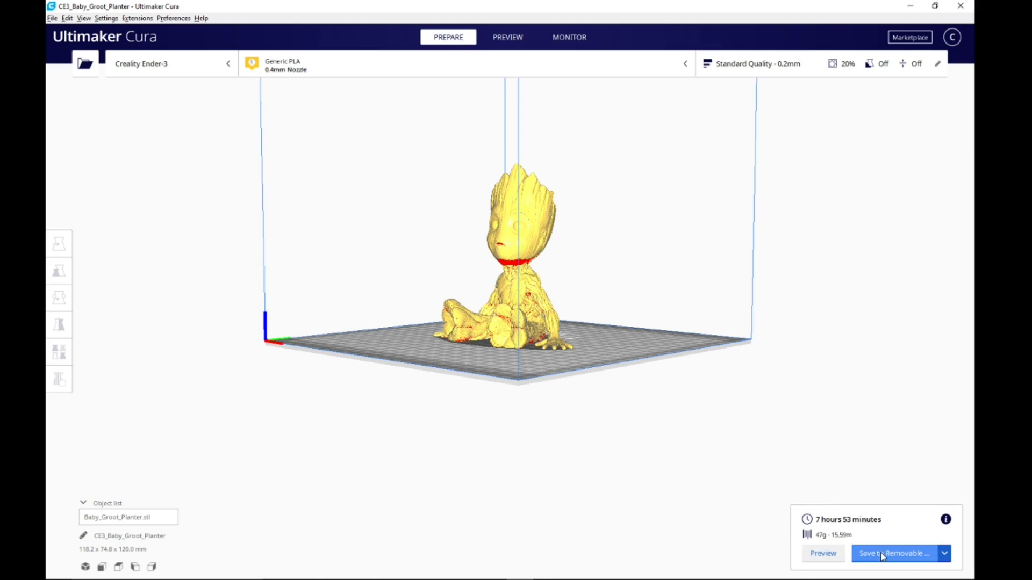
mouse_move(893, 553)
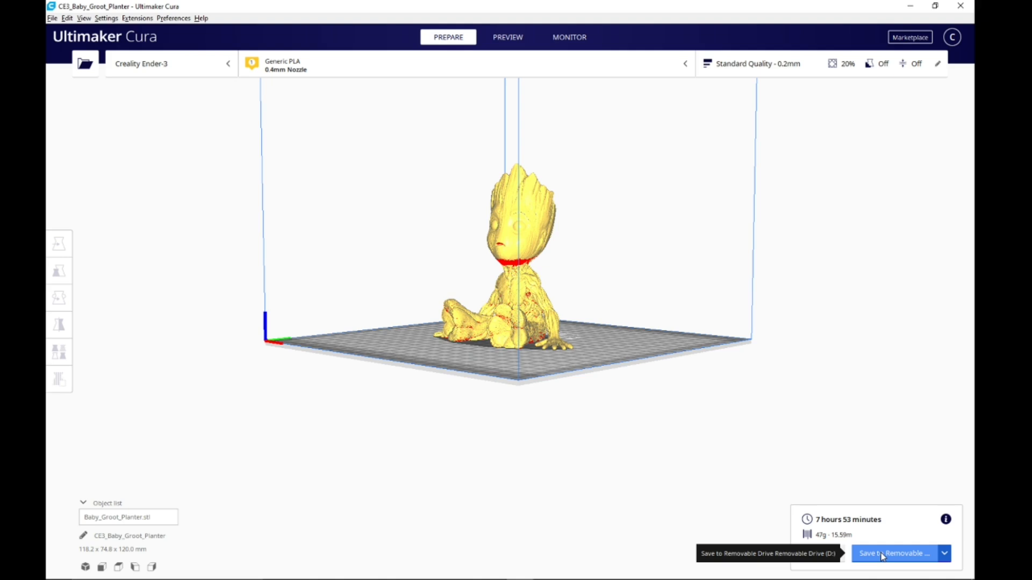
- Save the sliced Baby Groot G-code to the removable drive
click(895, 553)
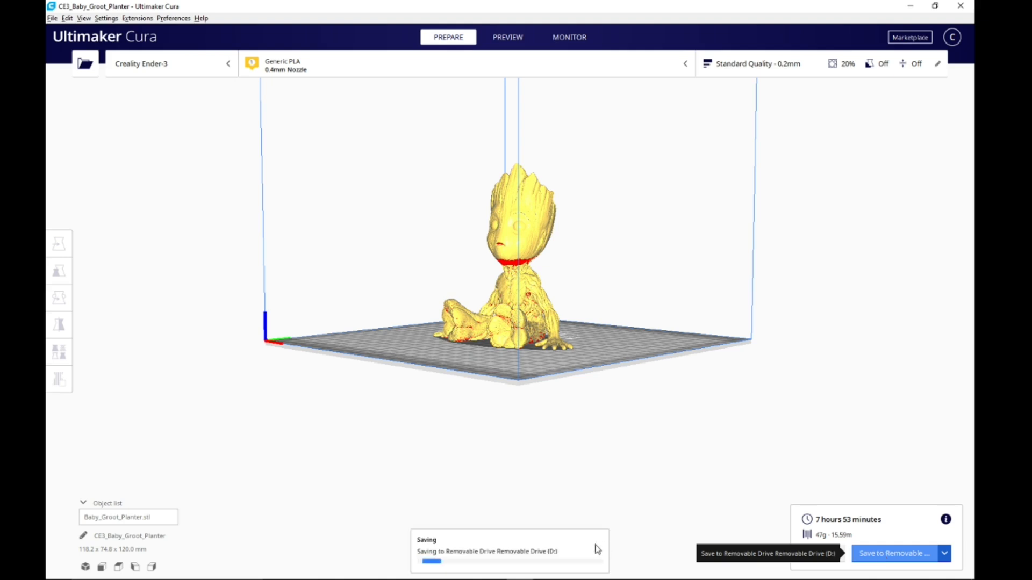
mouse_move(525, 560)
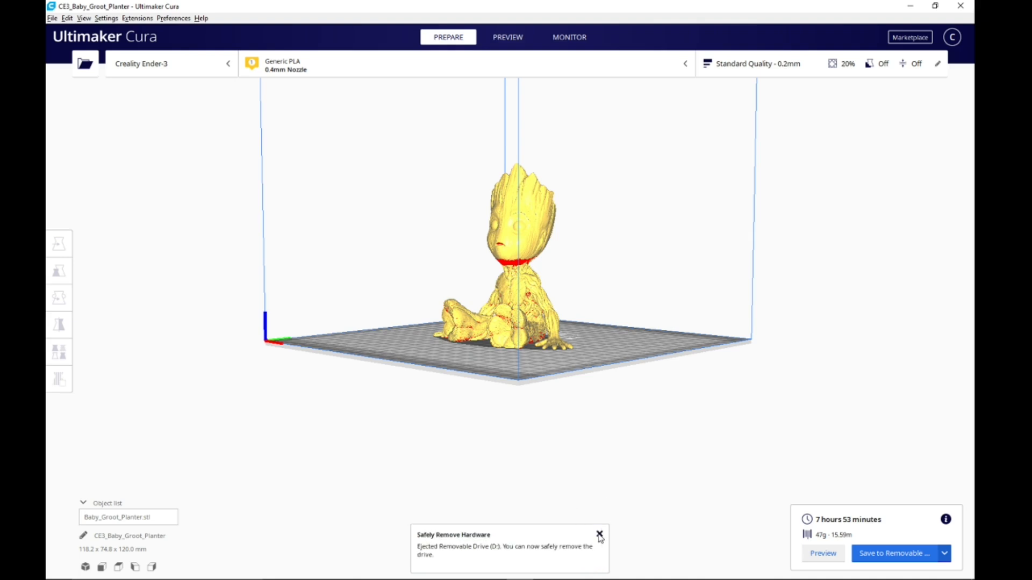
mouse_move(601, 538)
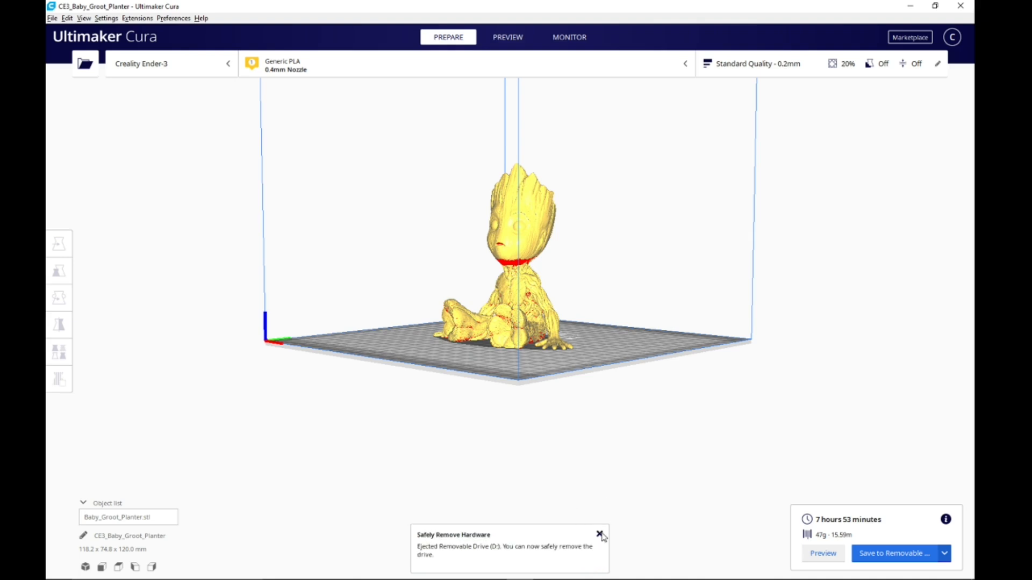